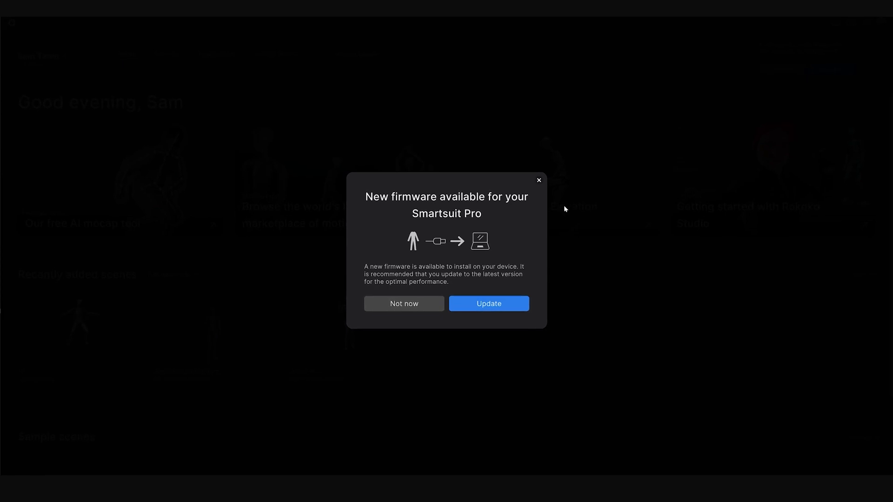
# Start the Smartsuit Pro firmware update from the new firmware popup.
pyautogui.click(488, 303)
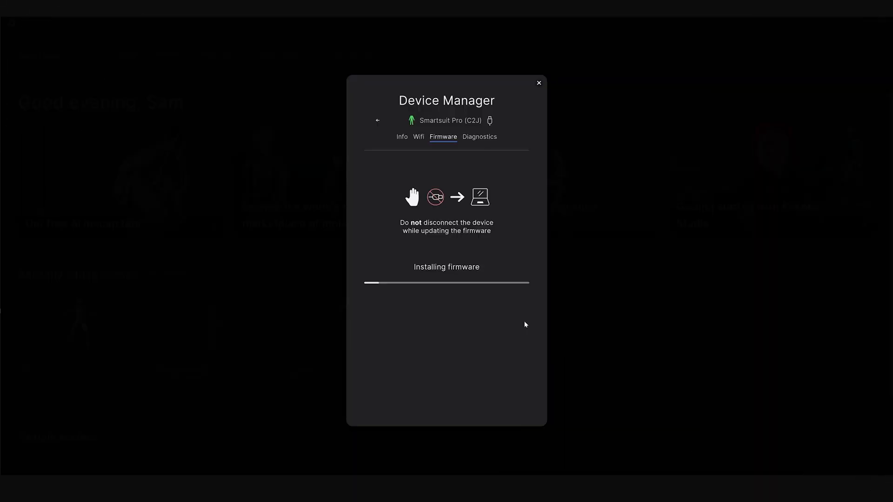